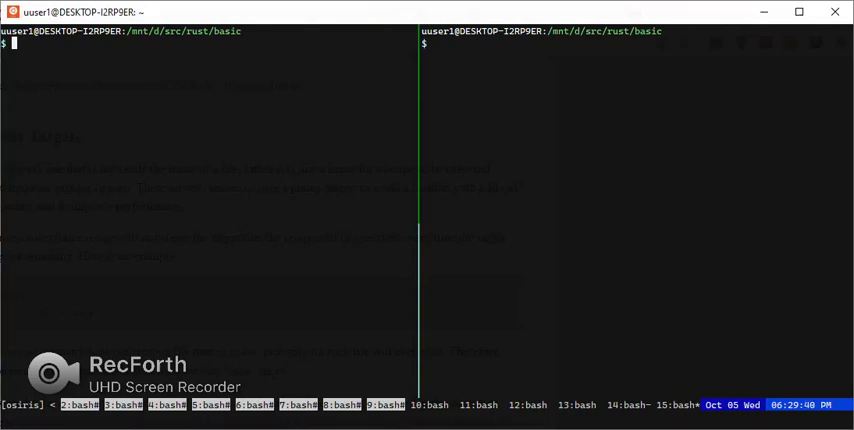
- List the basic folder and check rustc is available with type rustc
text(ls)
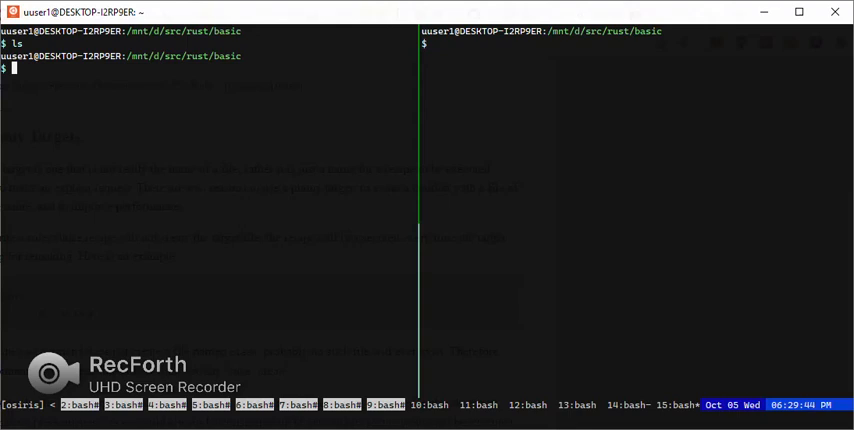
text(type rustc)
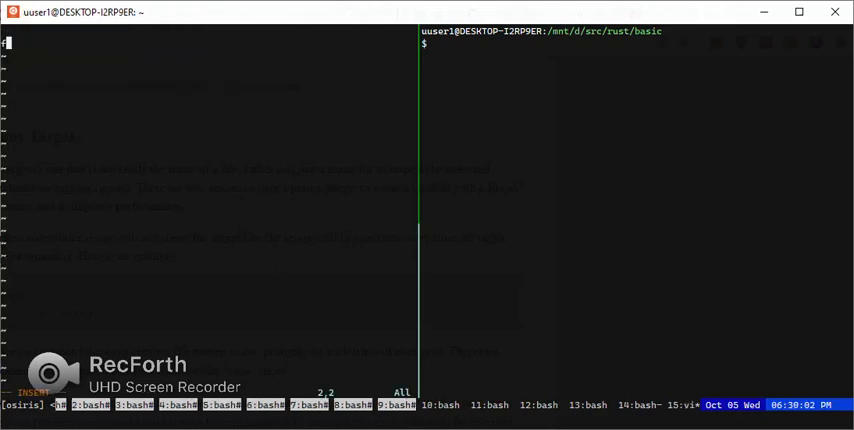
- Write fn main() { println!("Hello, World!\n"); } in main.rs
text(n main()
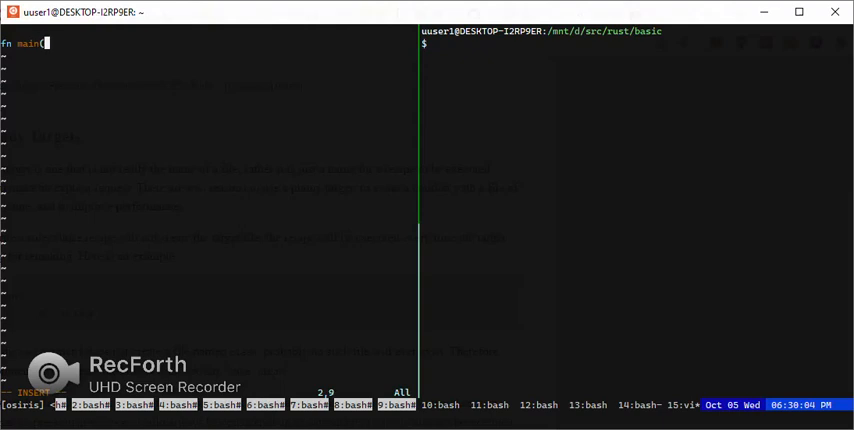
text() {)
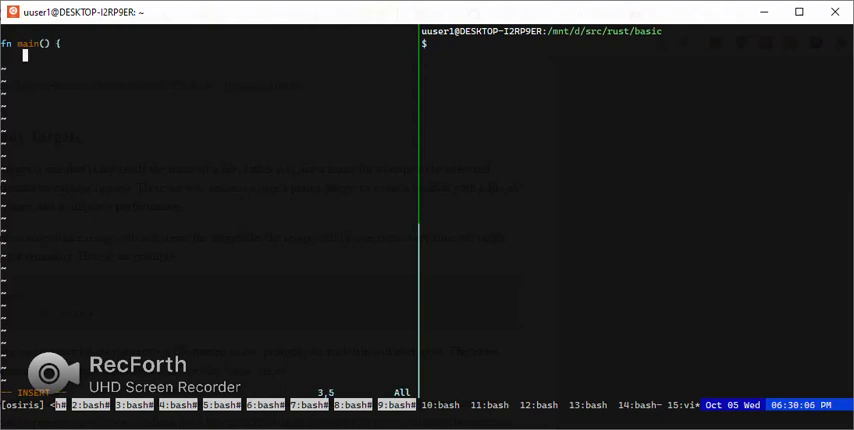
text(println!)
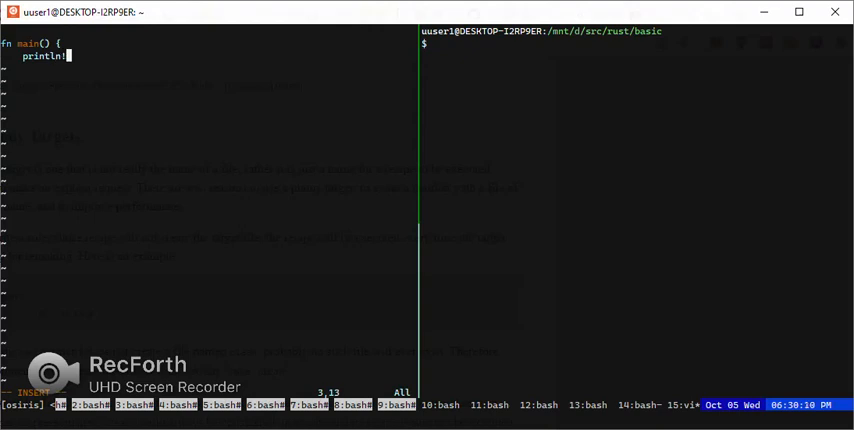
text())
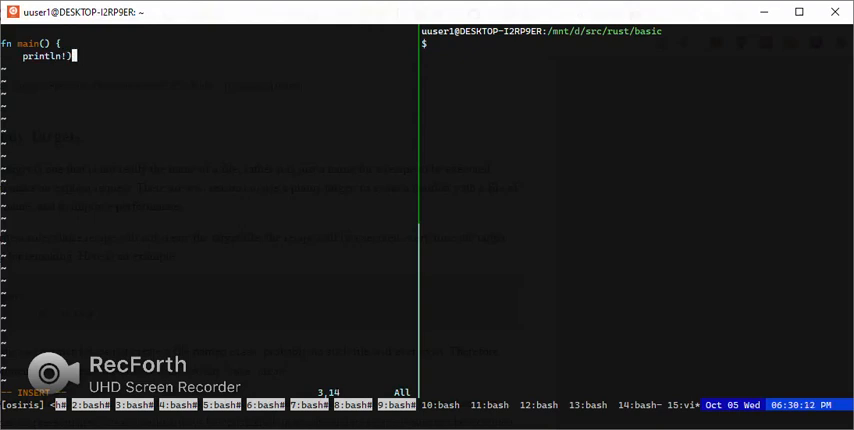
text(("He)
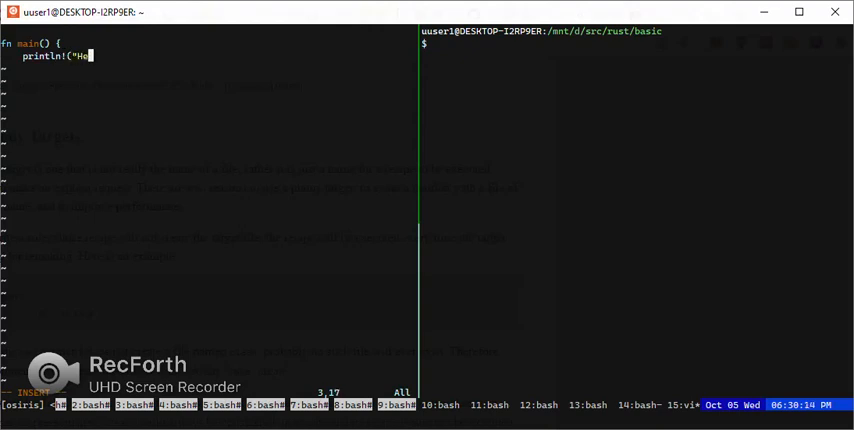
text(llo, World\n)
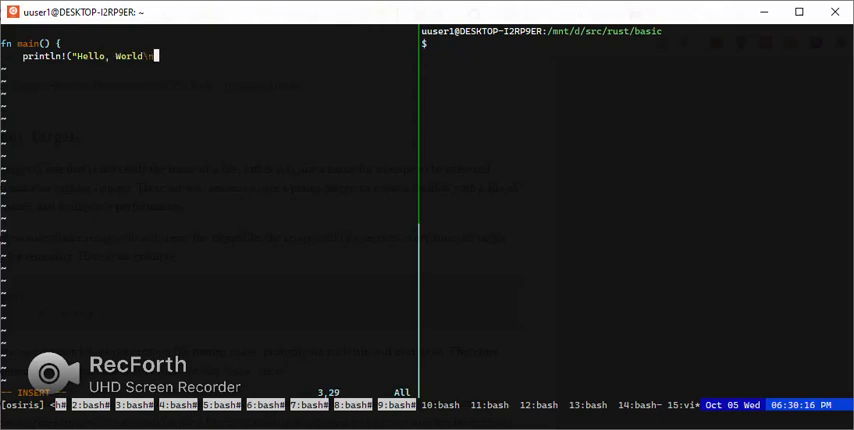
text(!);)
click(634, 42)
text(ls)
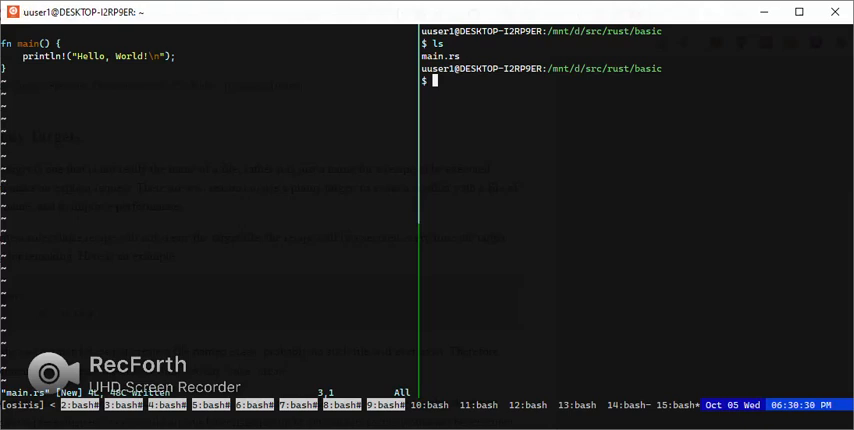
- Compile main.rs with rustc, list the folder, and run ./main to print Hello, World!
text(rustc main.rs)
text(ls -l)
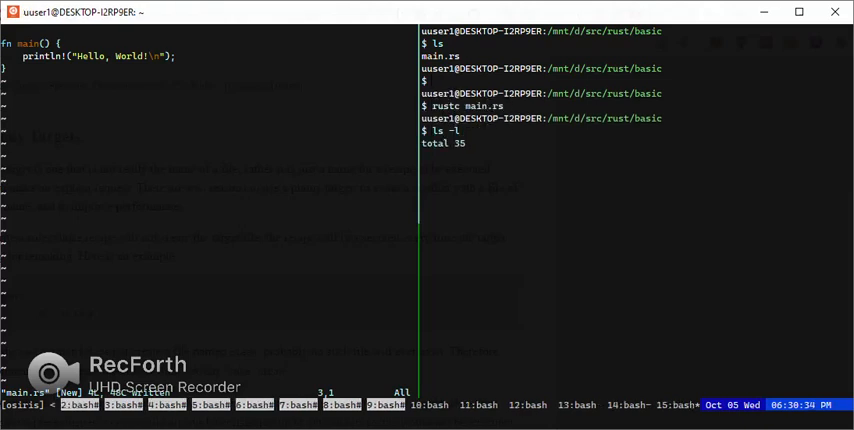
key(Return)
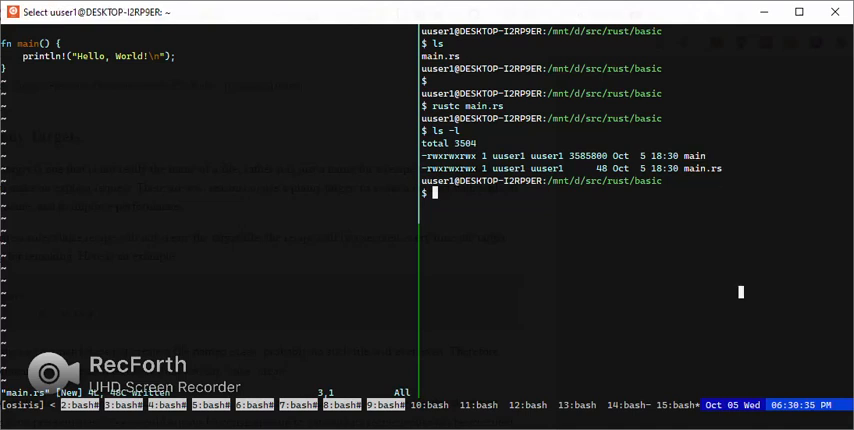
text(./main)
click(208, 42)
text(fn )
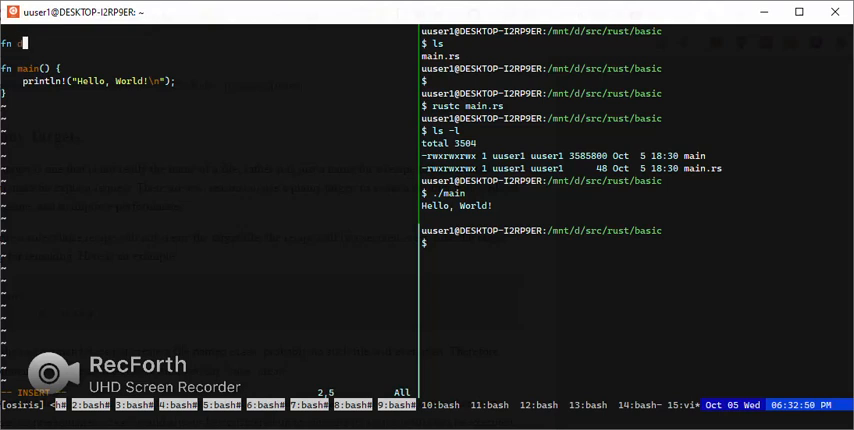
- Define fn divide(a, b) -> i32 whose body returns a/b
text(divide(a: i32, b:)
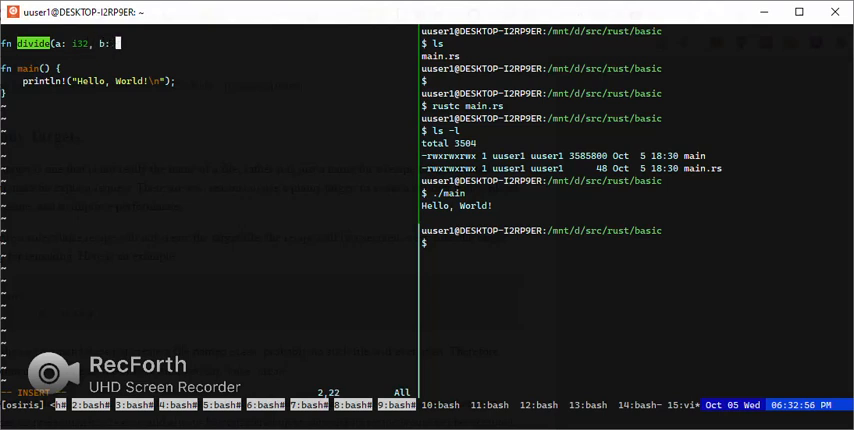
text(i32) {)
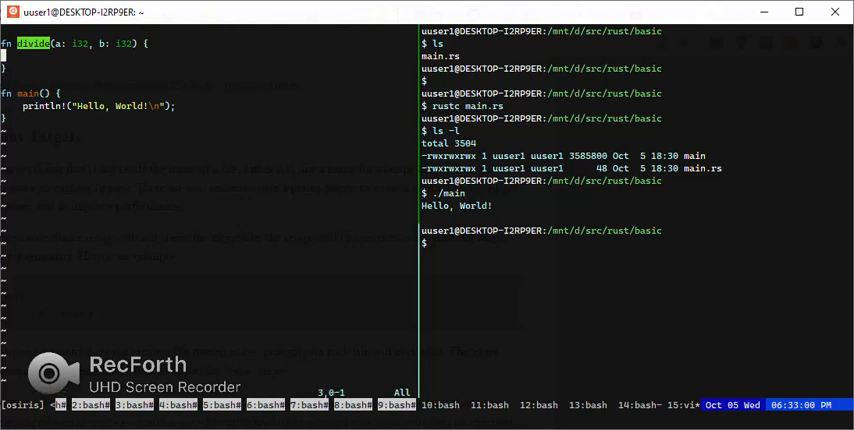
key(i)
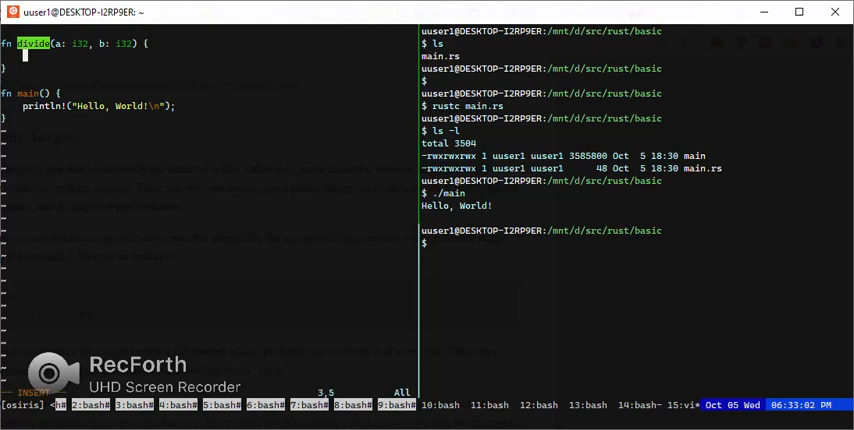
text(return a)
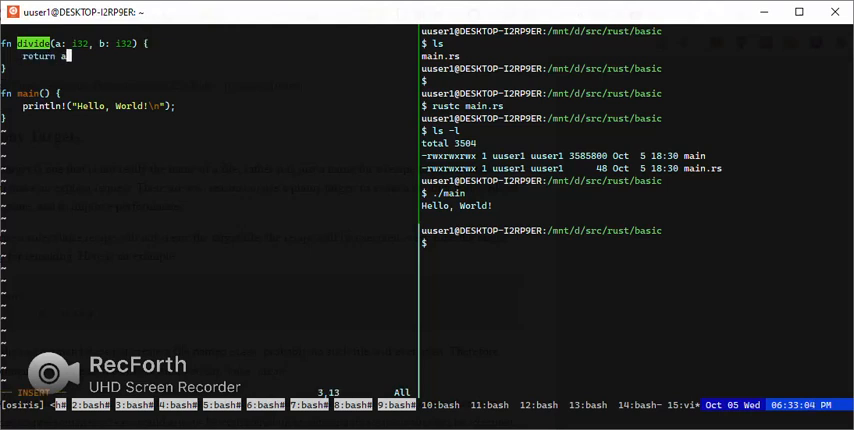
text(/b;)
text(let q =)
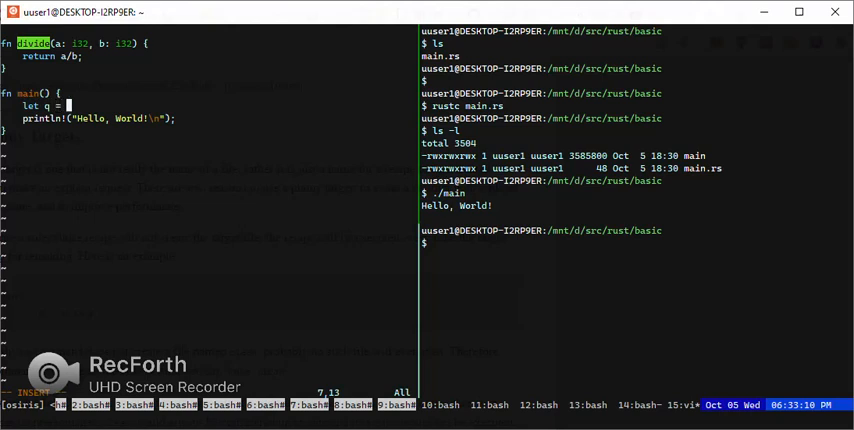
- Call divide(8, ...) in main and print the result as "quotient = {}"
text(divide)
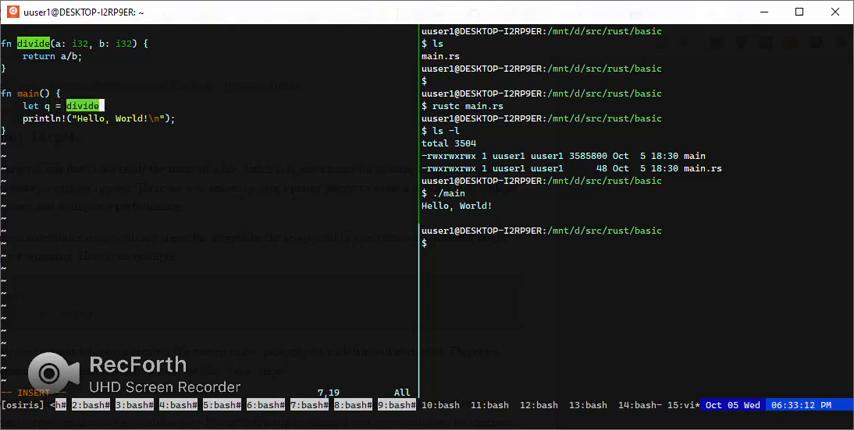
text(8, 4);)
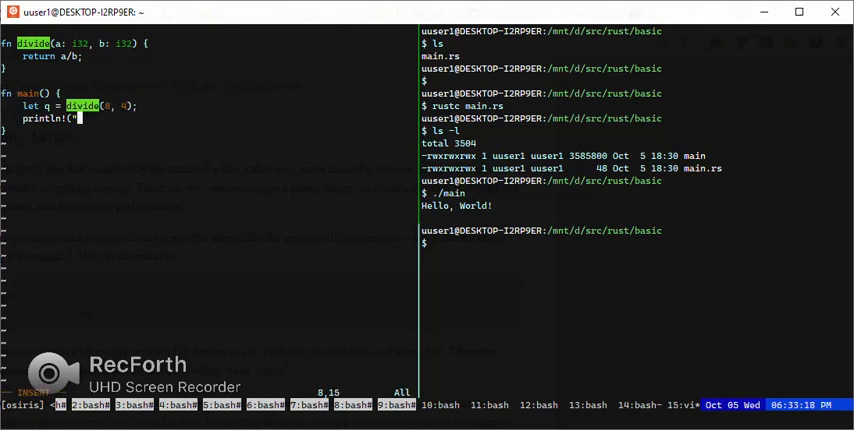
text(quo)
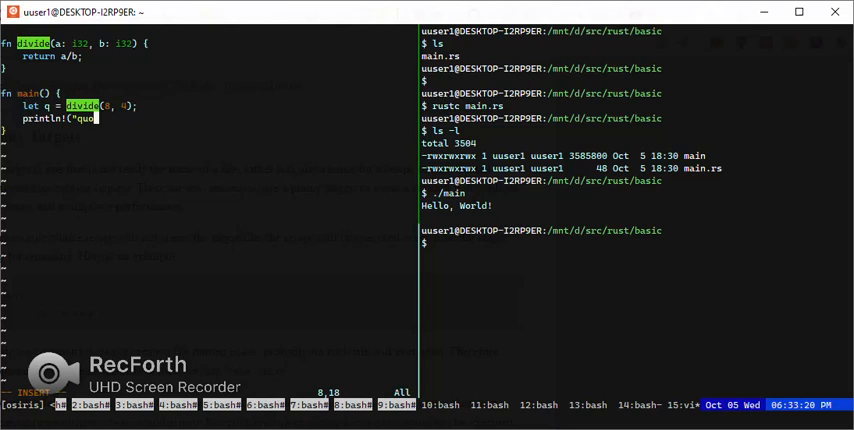
text(tient =)
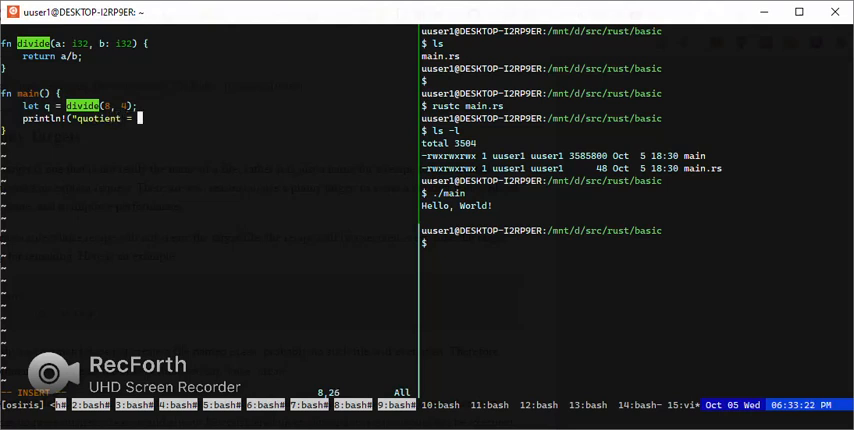
text({}")
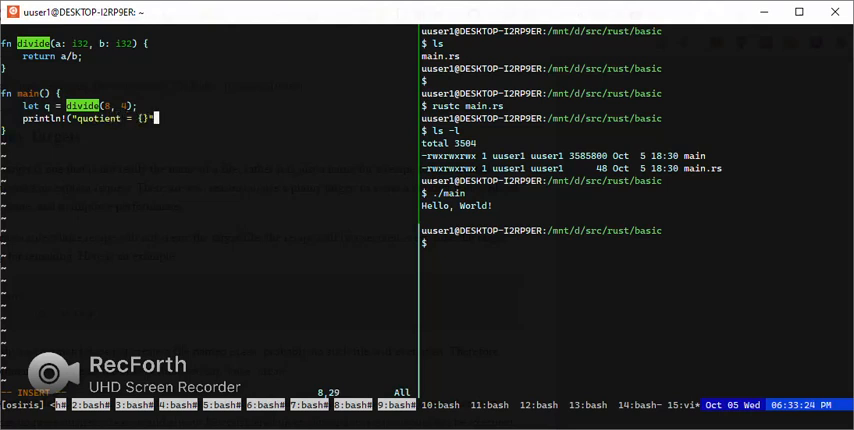
text(, c)
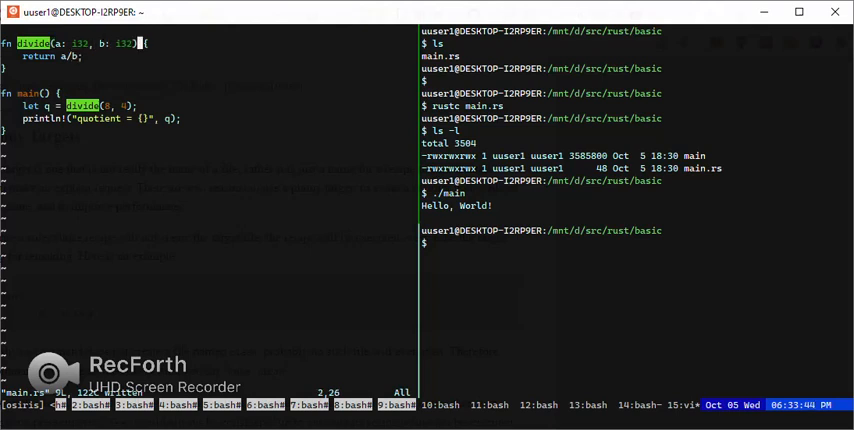
- Change divide's return type to Option<i32> with a guard returning None when b == 0
text(-> i32)
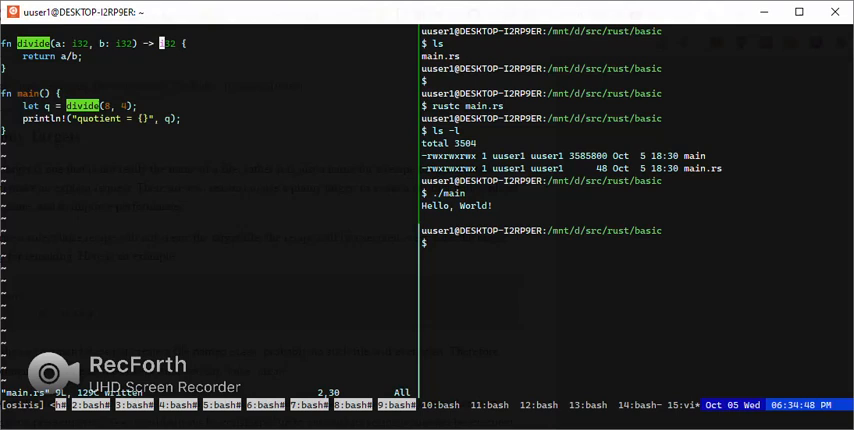
text(Option<)
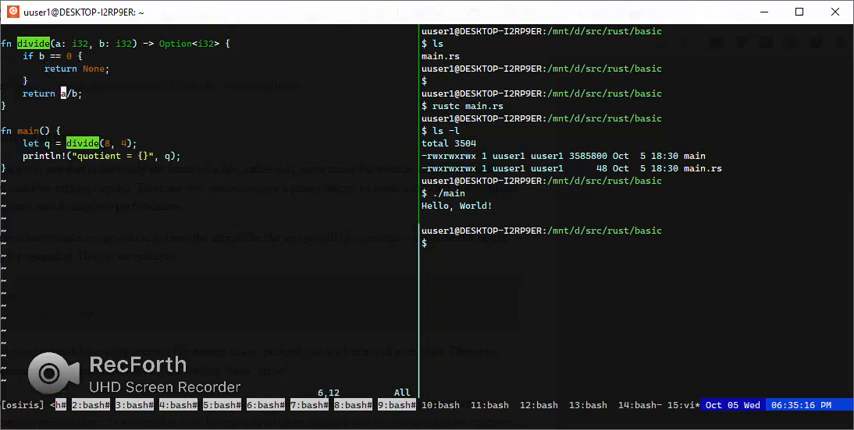
- Wrap divide's final return value as Some(a/b) and save
text(Some()
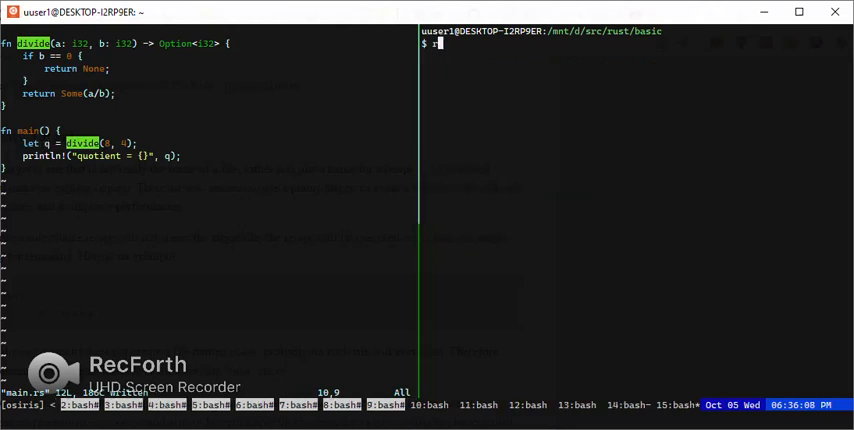
- Compile, switch the print to {:?} debug format after the Display error, recompile and run to get quotient = Some(2)
text(rustc main.rs)
click(208, 154)
text(:?)
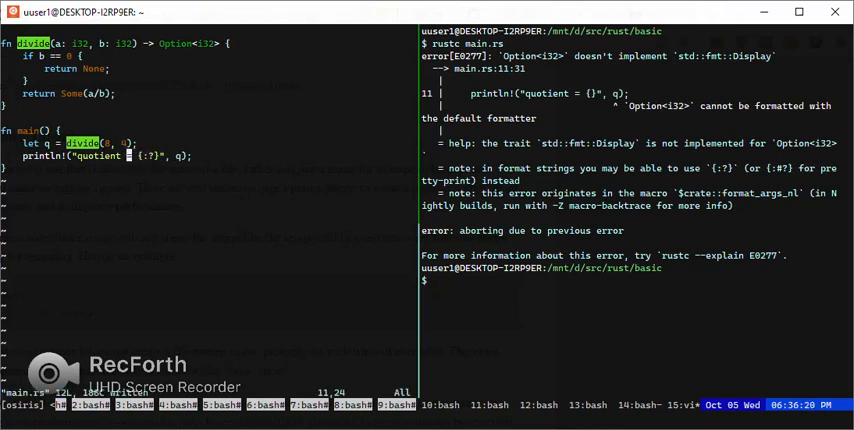
text(rustc main.rs)
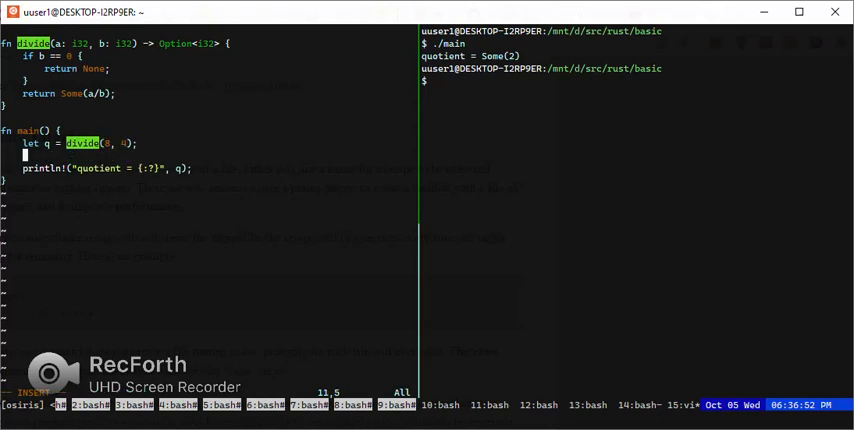
- Add let n = q + 1; in main and compile, hitting E0369 for adding an integer to Option<i32>
text(let n = q + 1;)
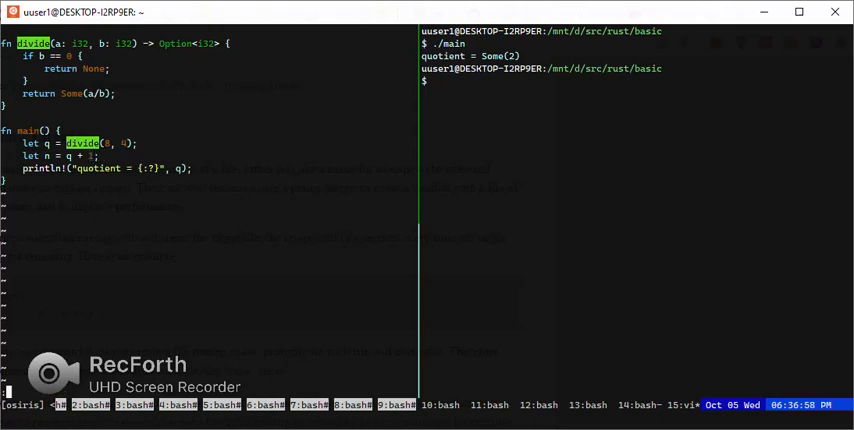
text(rustc main.rs)
text(if )
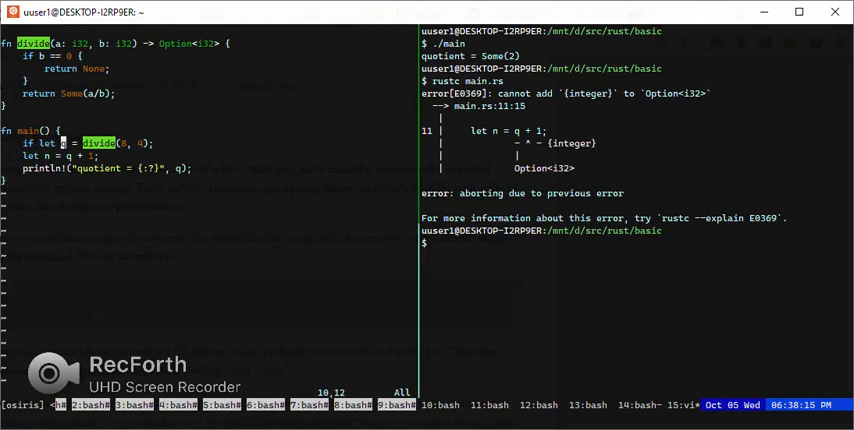
- Unwrap divide's result with if let Some(q) and print "cannot be" in the else branch
text(Some(q)
text(} else)
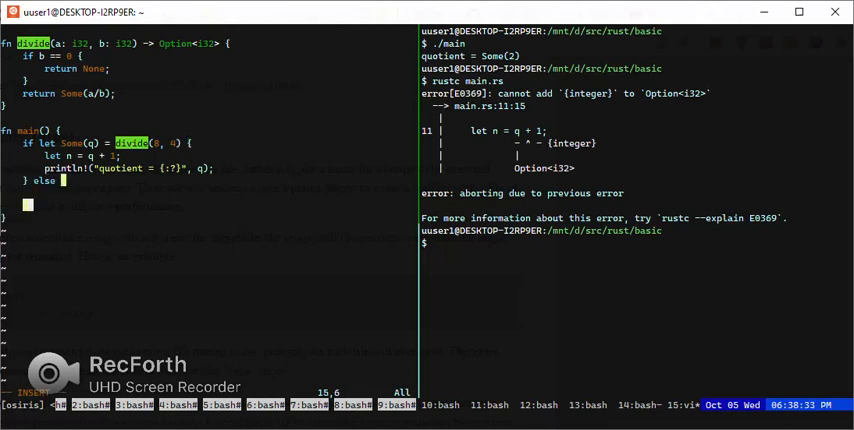
text(println)
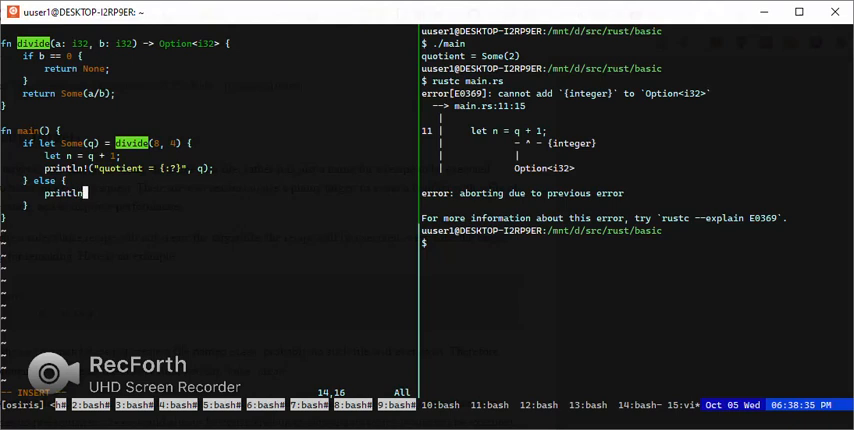
text(")
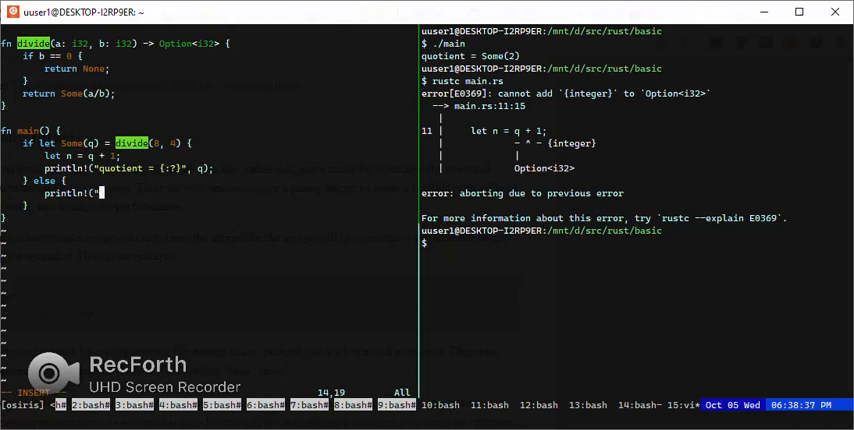
text(cannot be\n");)
click(636, 242)
text(rustc main.rs)
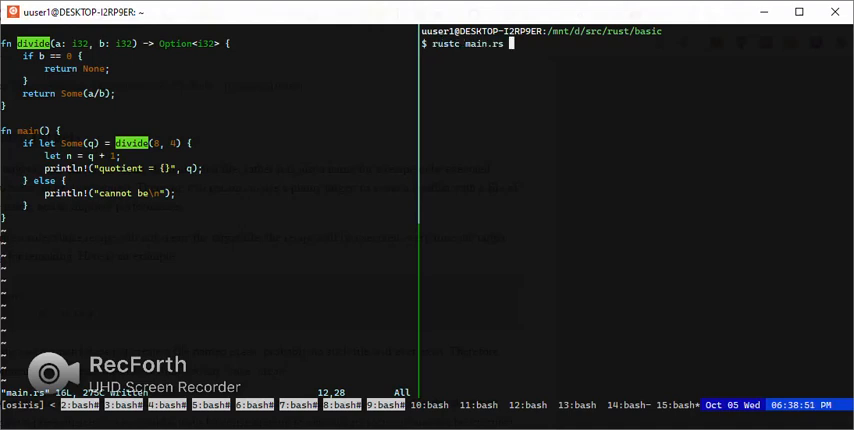
- Compile main.rs in the shell after the if-let rewrite
key(Return)
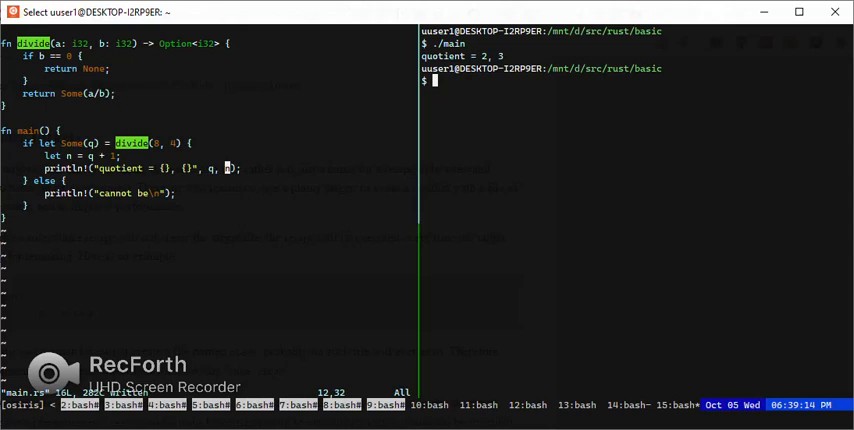
- Change the divisor in main's divide call to 0 and recompile with rustc main.rs
text(kk)
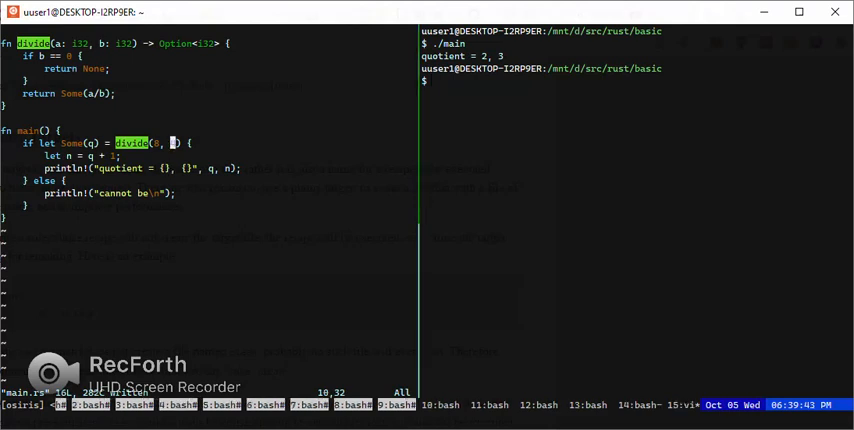
text(0)
click(636, 80)
text(rustc main.rs)
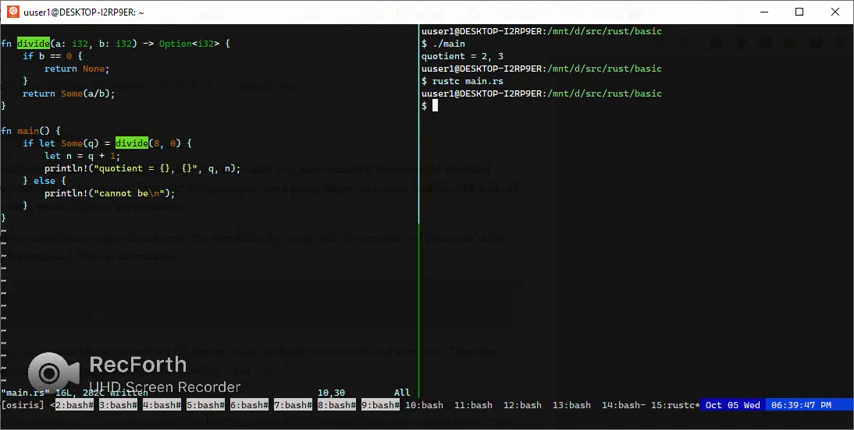
- Run ./main so it prints 'cannot be' from the division-by-zero else branch
text(./main)
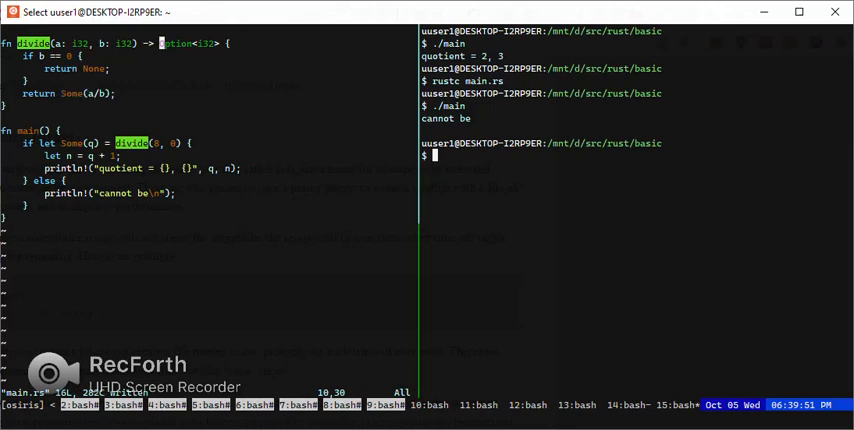
mouse_move(204, 44)
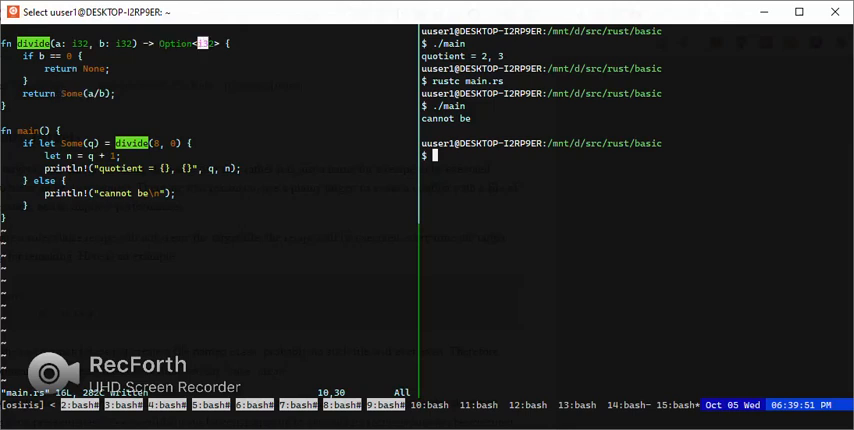